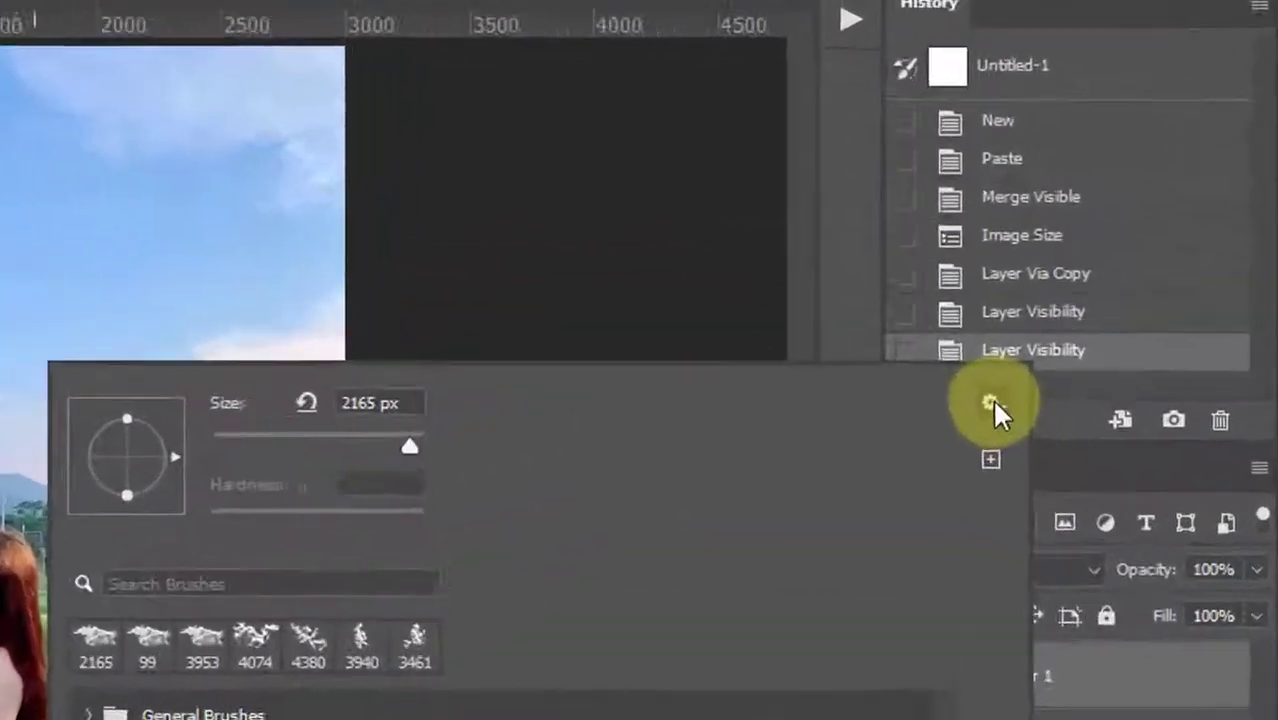
Import the 'Clouds BrushesCC' brush set from the brush picker's gear menu
{"action": "left_click", "coordinate": [991, 396]}
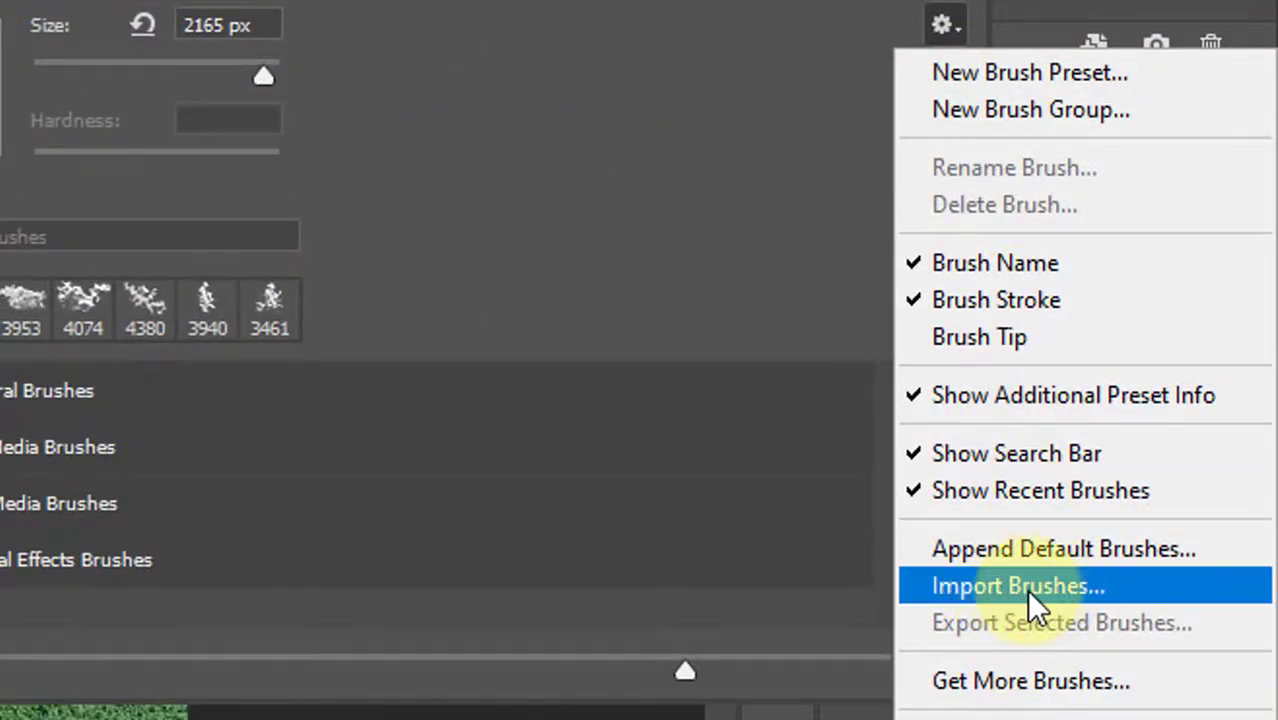
{"action": "left_click", "coordinate": [1017, 585]}
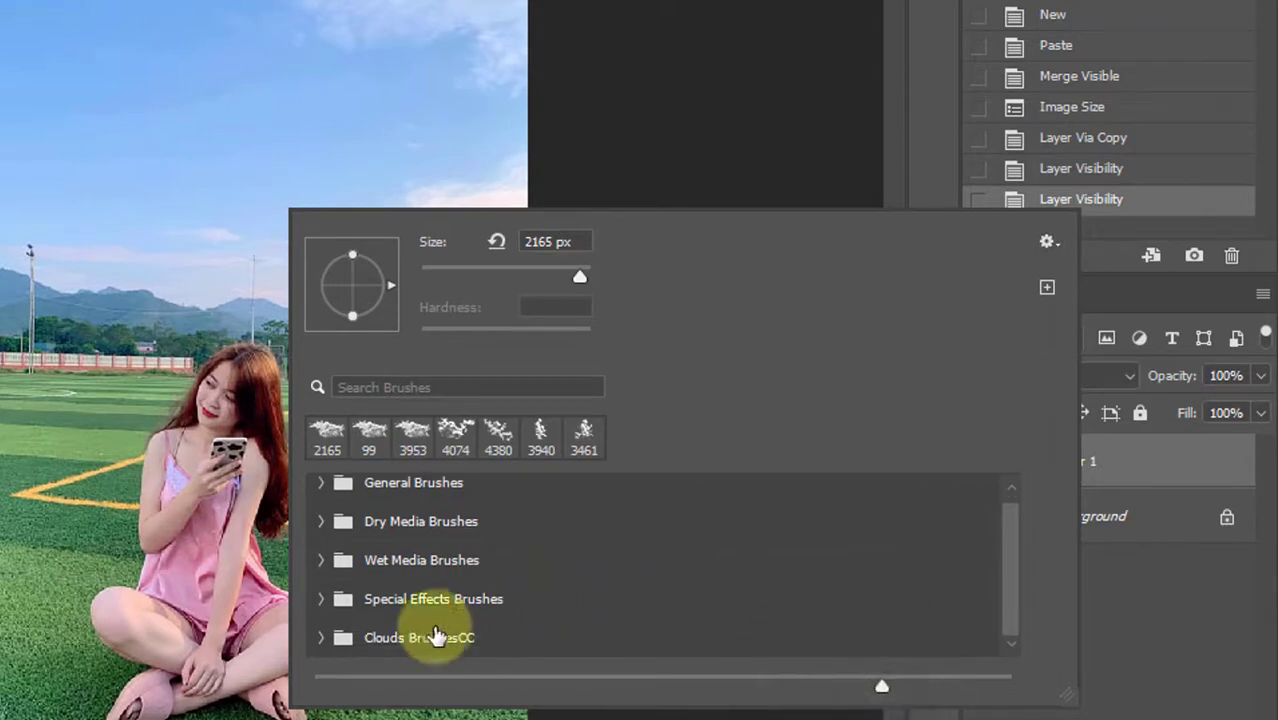
Expand the imported Clouds Brushes folder and pick a cloud brush at 1682 px
{"action": "left_click", "coordinate": [418, 637]}
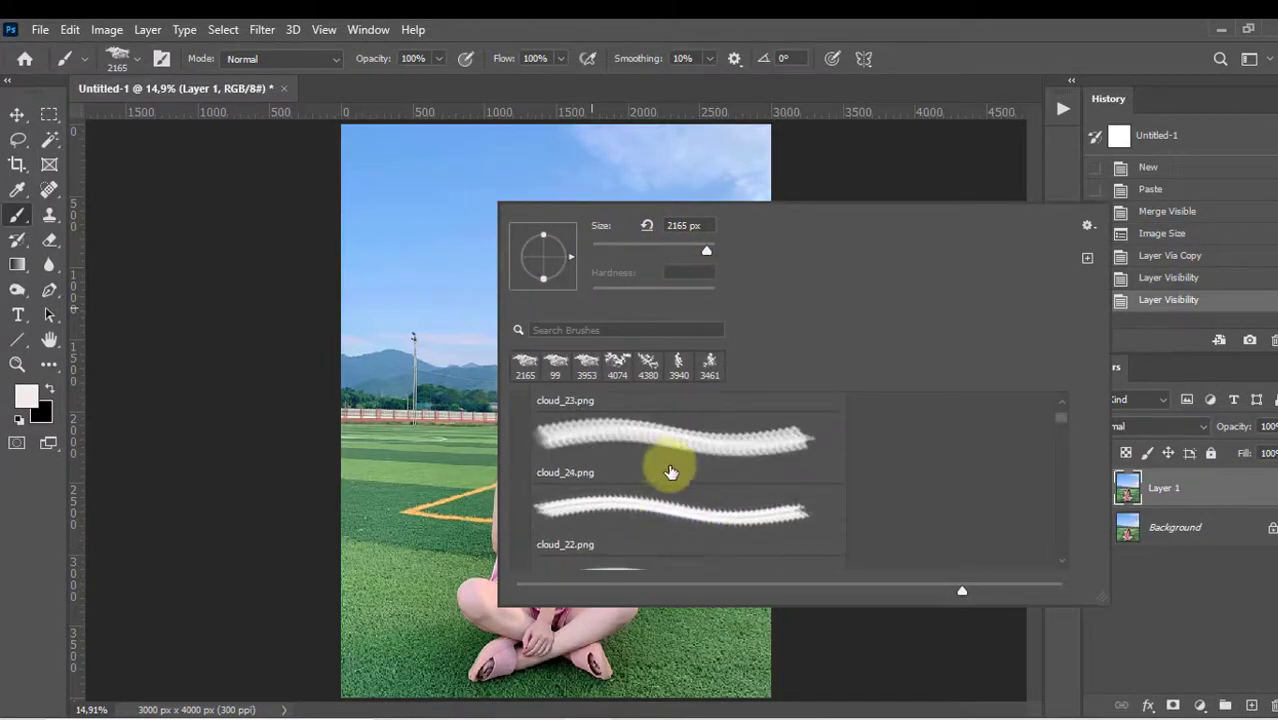
{"action": "left_click", "coordinate": [670, 440]}
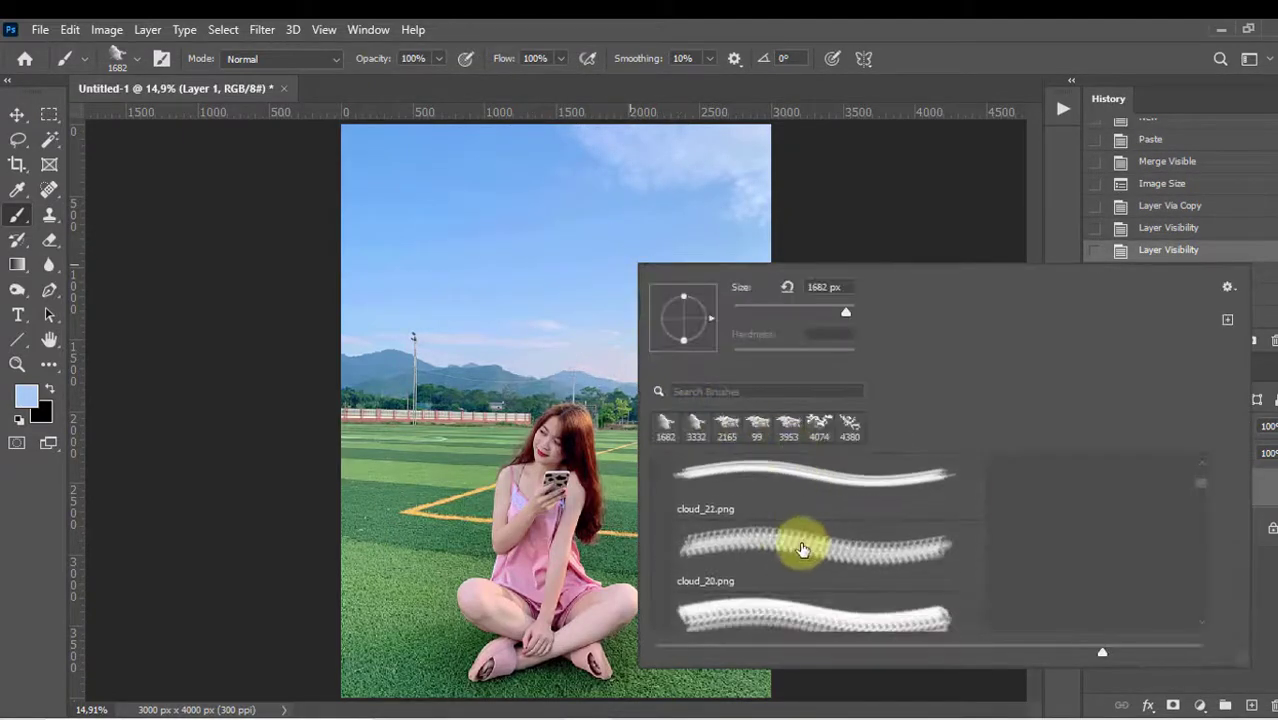
Pick a different cloud brush and stamp a trial cloud into the sky
{"action": "left_click", "coordinate": [805, 550]}
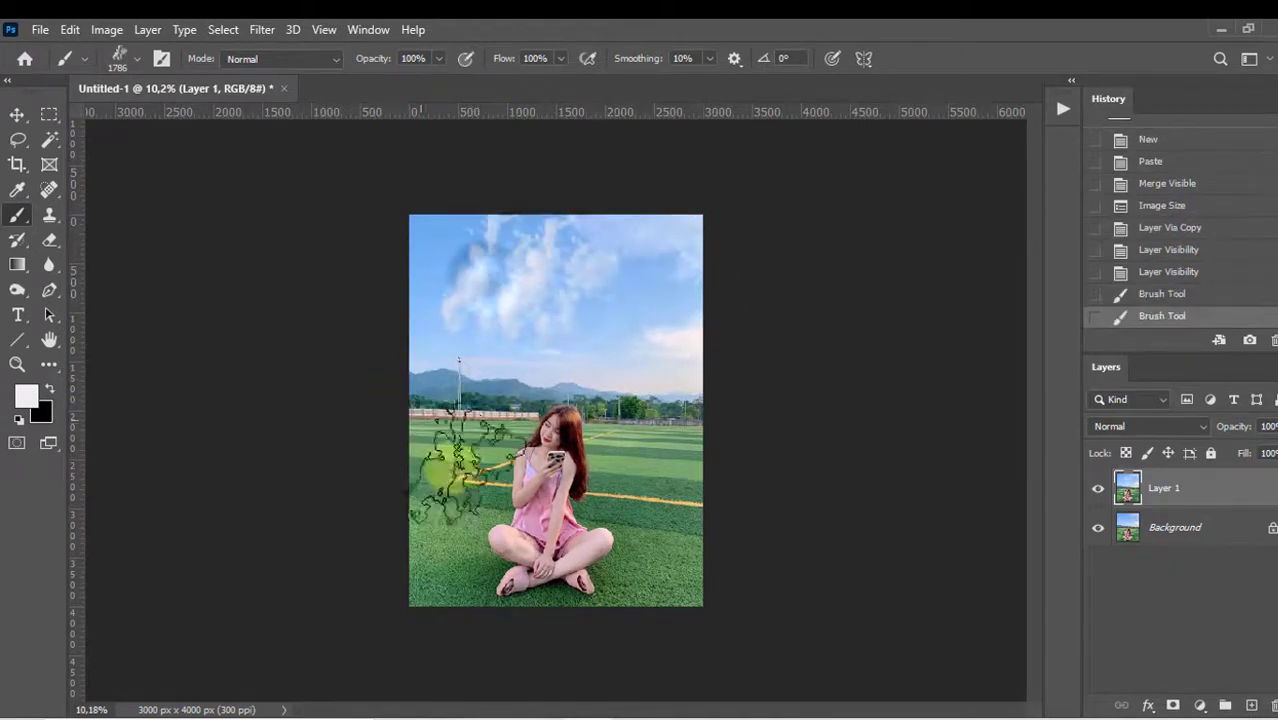
{"action": "left_click", "coordinate": [1168, 271]}
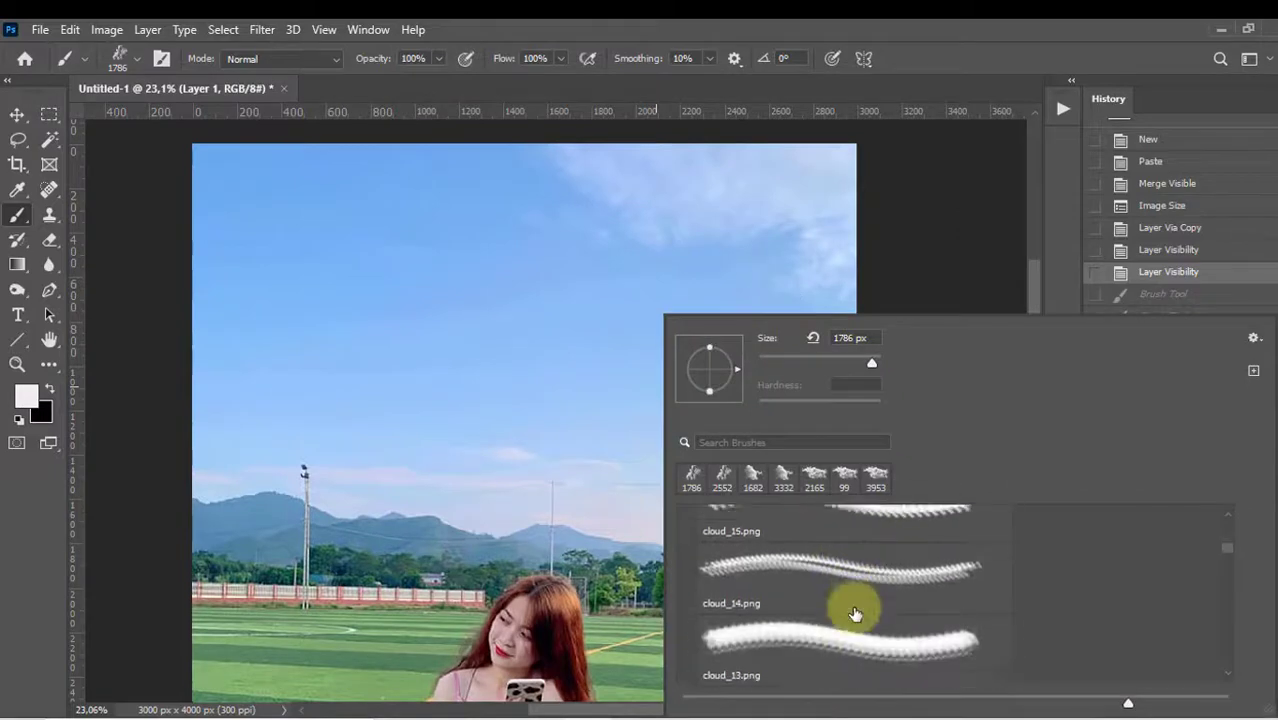
Paint a test cloud with an 828 px brush, then choose cloud_09 at 4126 px
{"action": "left_click", "coordinate": [853, 635]}
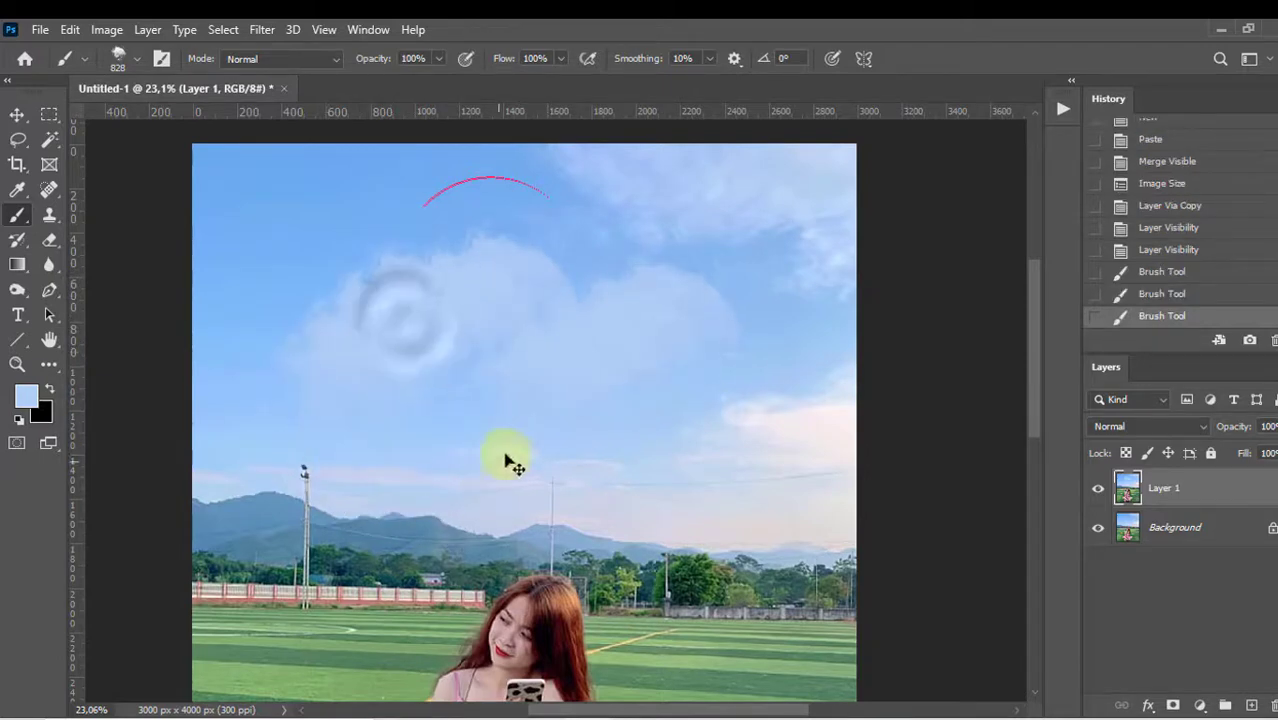
{"action": "left_click_drag", "start_coordinate": [510, 460], "coordinate": [540, 375]}
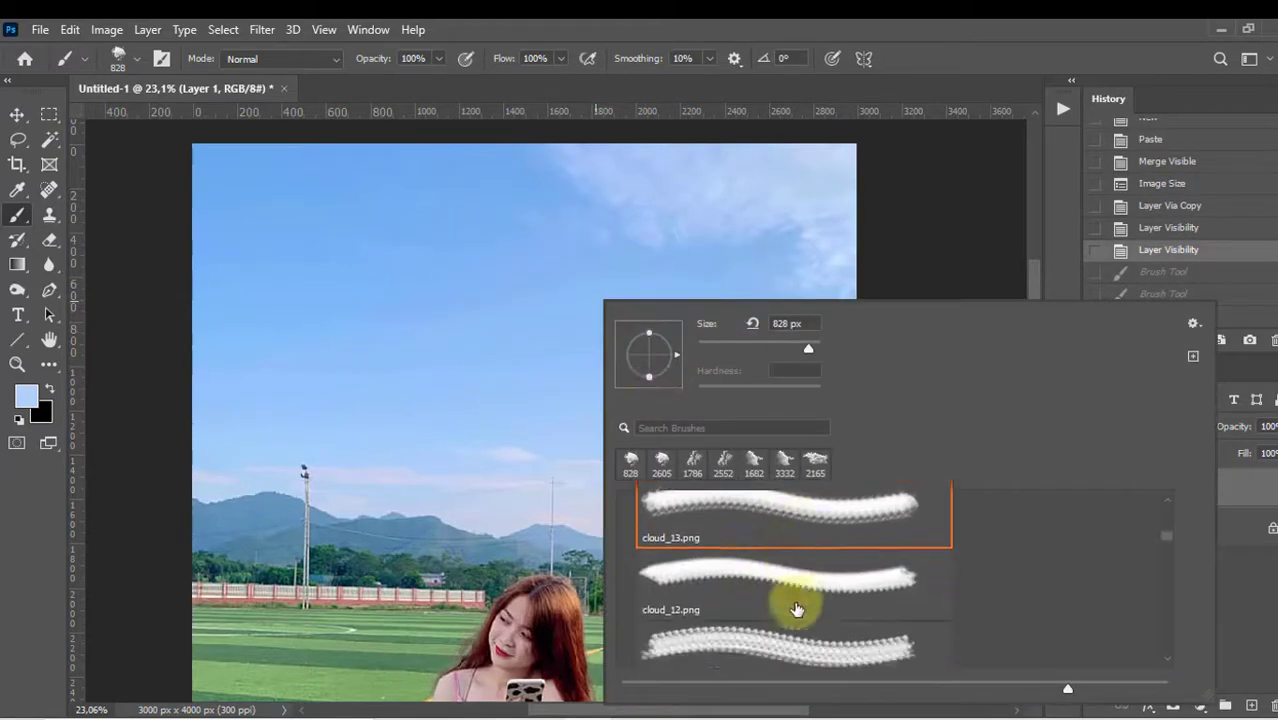
{"action": "left_click", "coordinate": [793, 614]}
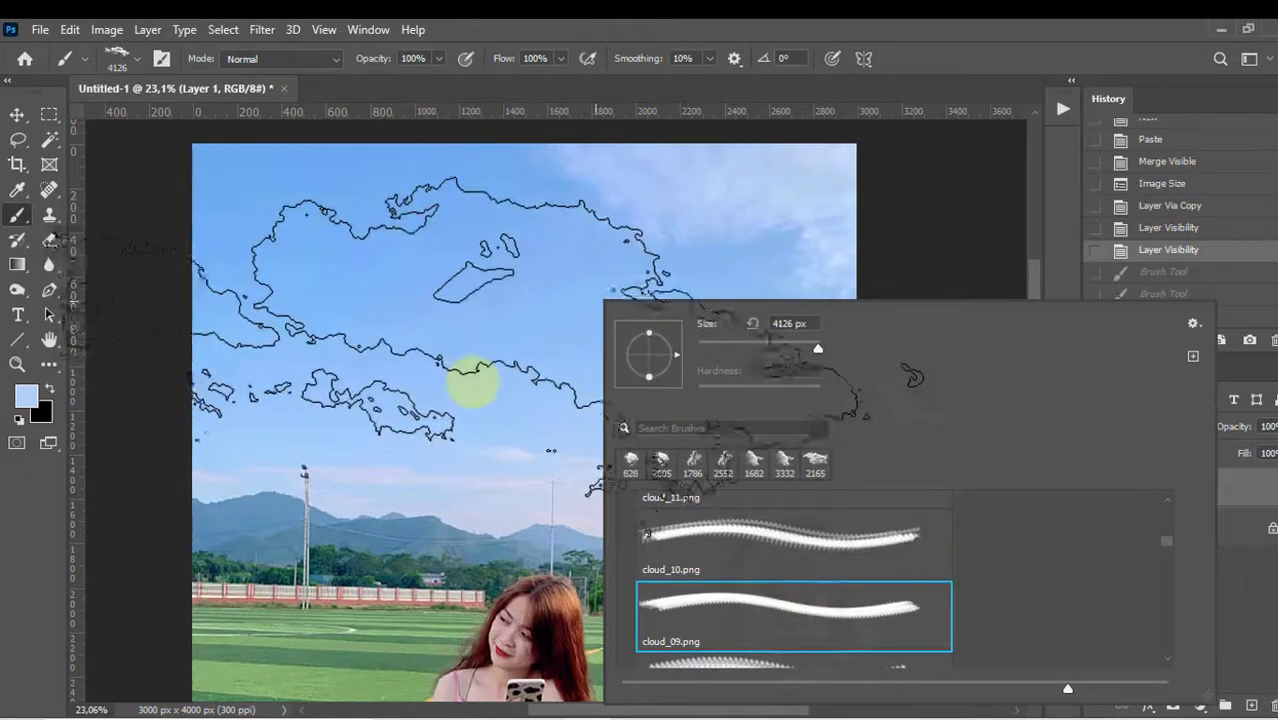